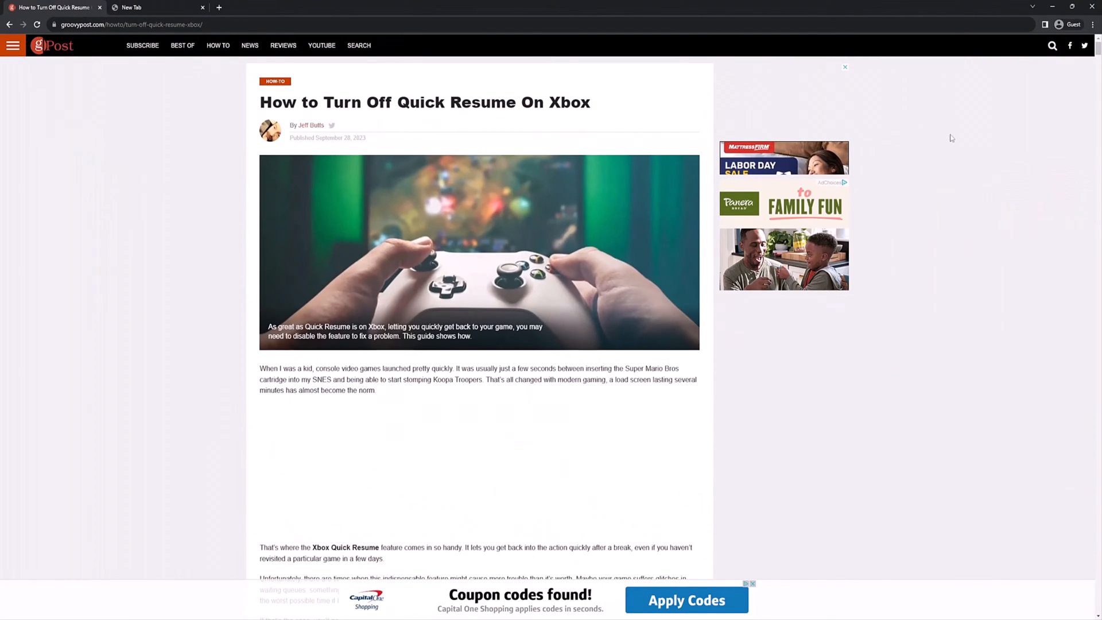
Step: Search the Quick Resume article for 'Turn off' and advance to match 3 of 7
key("ctrl+f")
type("Turn")
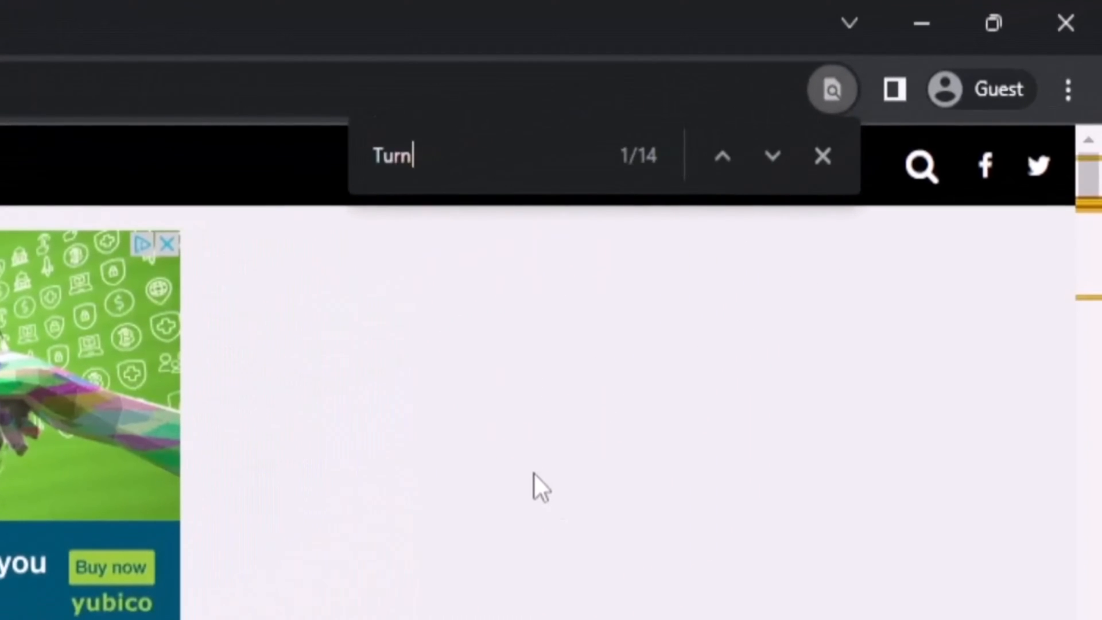
type("off")
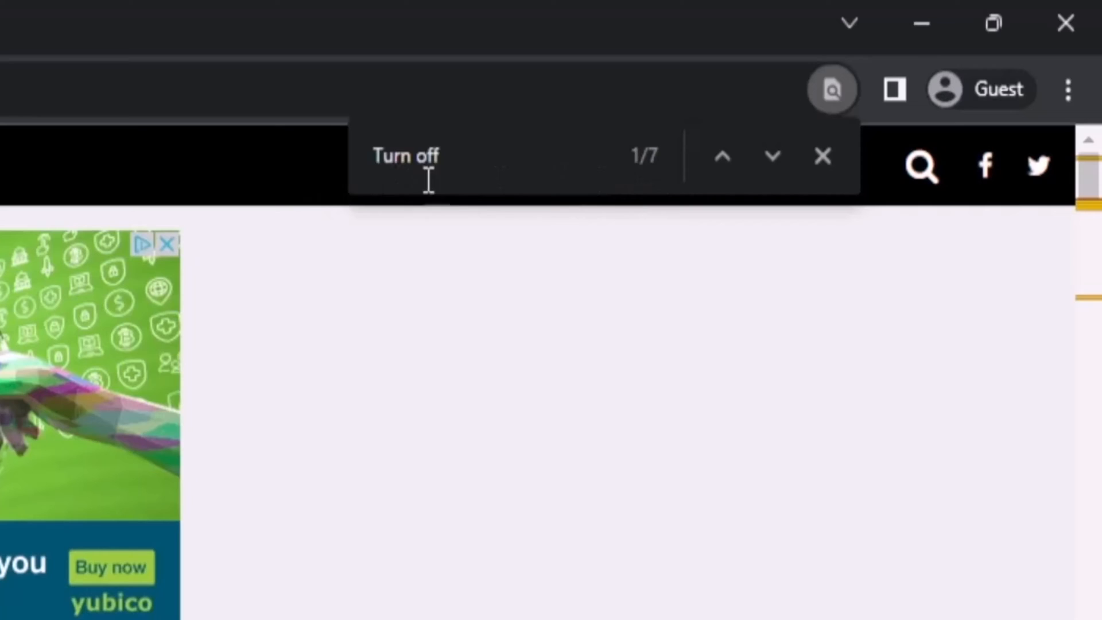
left_click(771, 156)
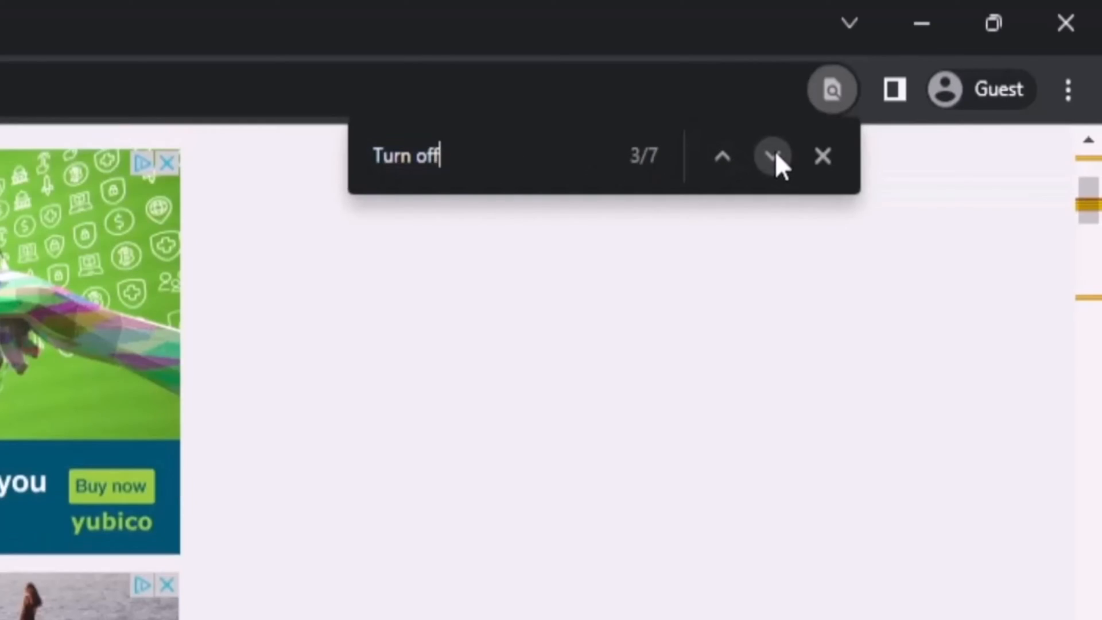
left_click(773, 156)
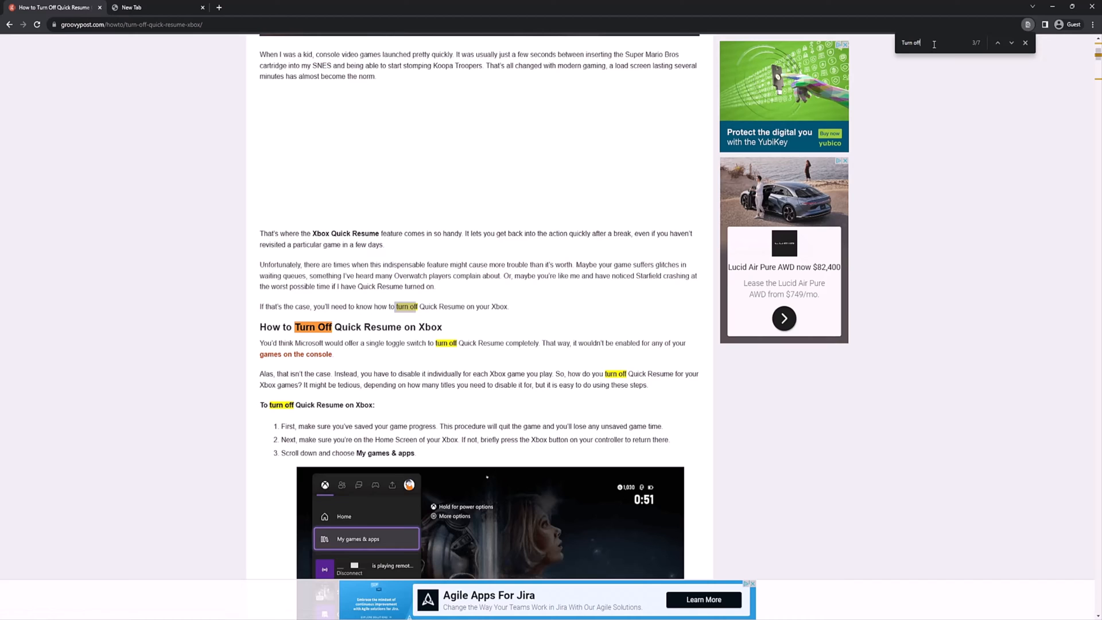
Step: Close the 'Turn off' find bar and reopen Find from the Chrome menu
left_click(1024, 43)
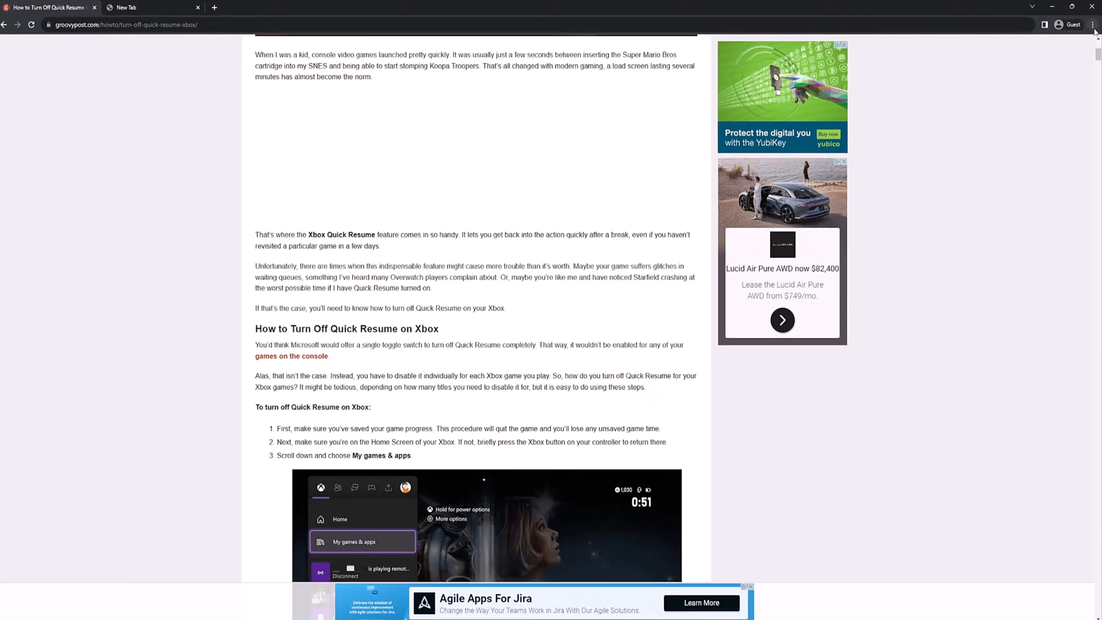
mouse_move(1095, 24)
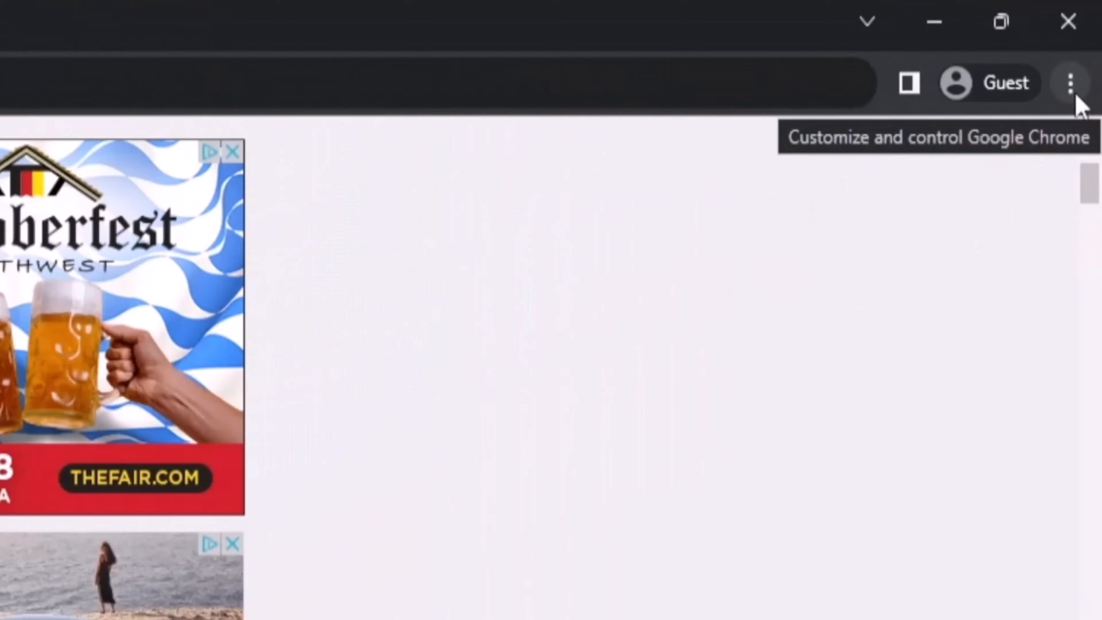
left_click(1068, 82)
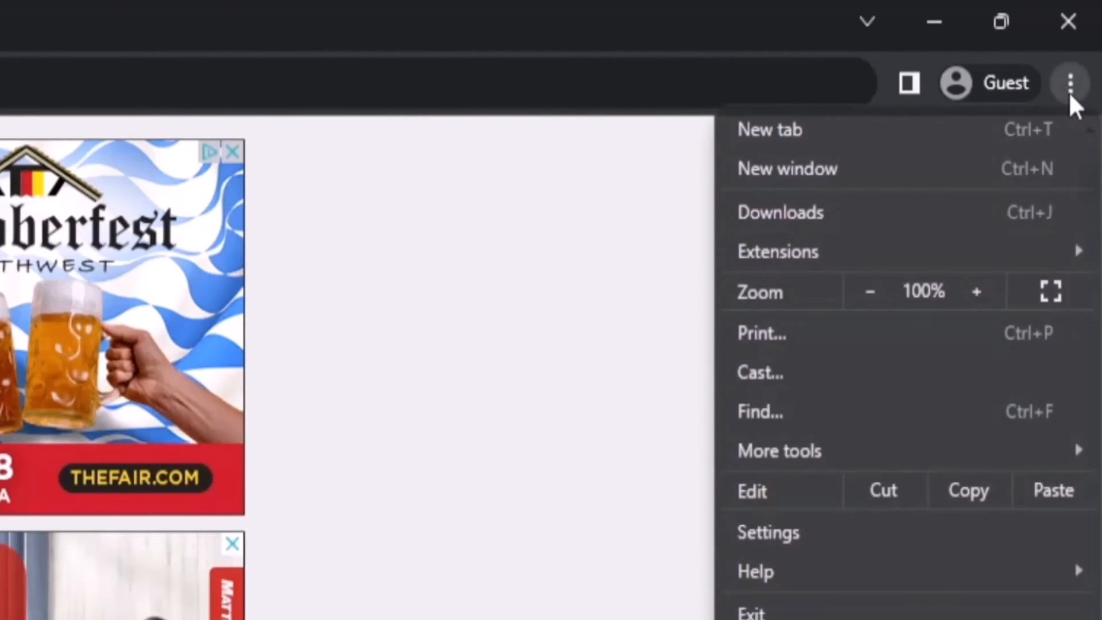
mouse_move(879, 411)
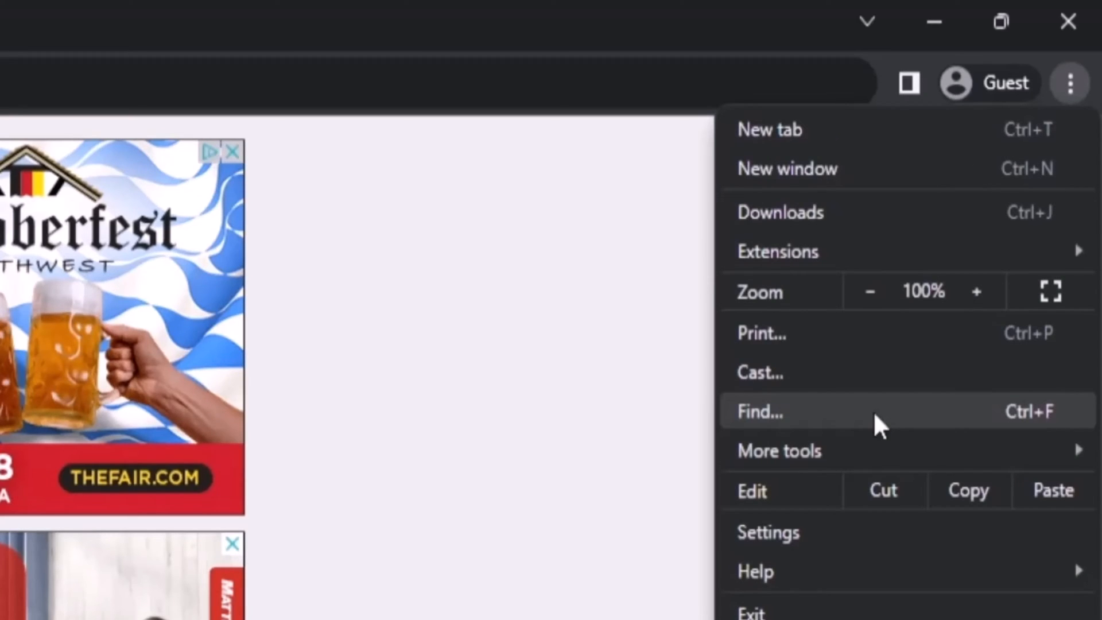
left_click(758, 411)
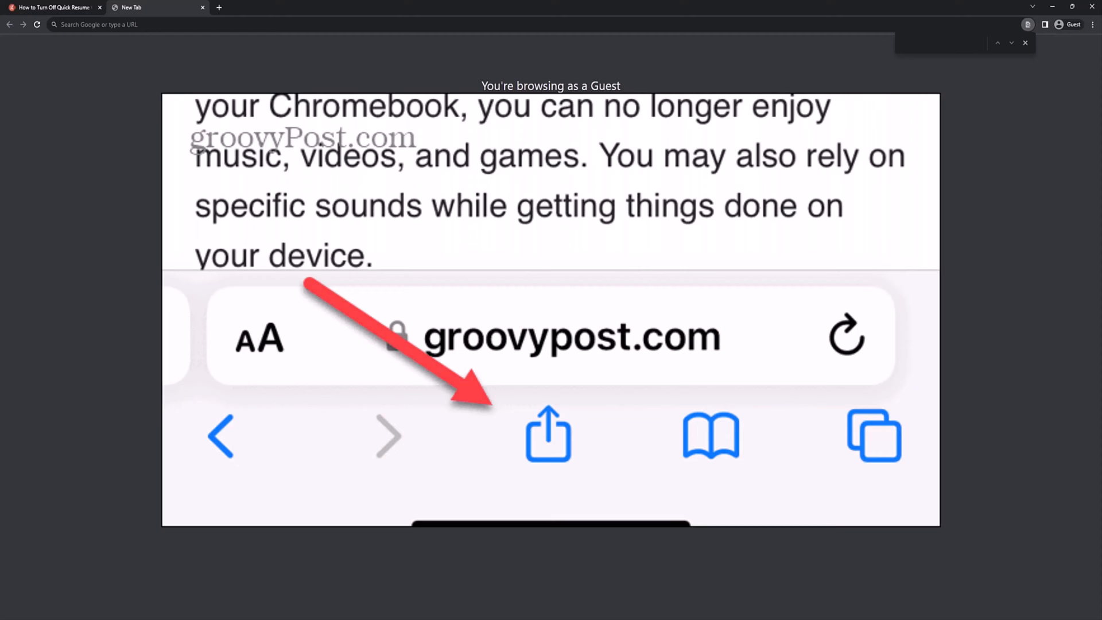
Step: Switch to the New Tab page while the Safari share screenshot is shown
left_click(548, 436)
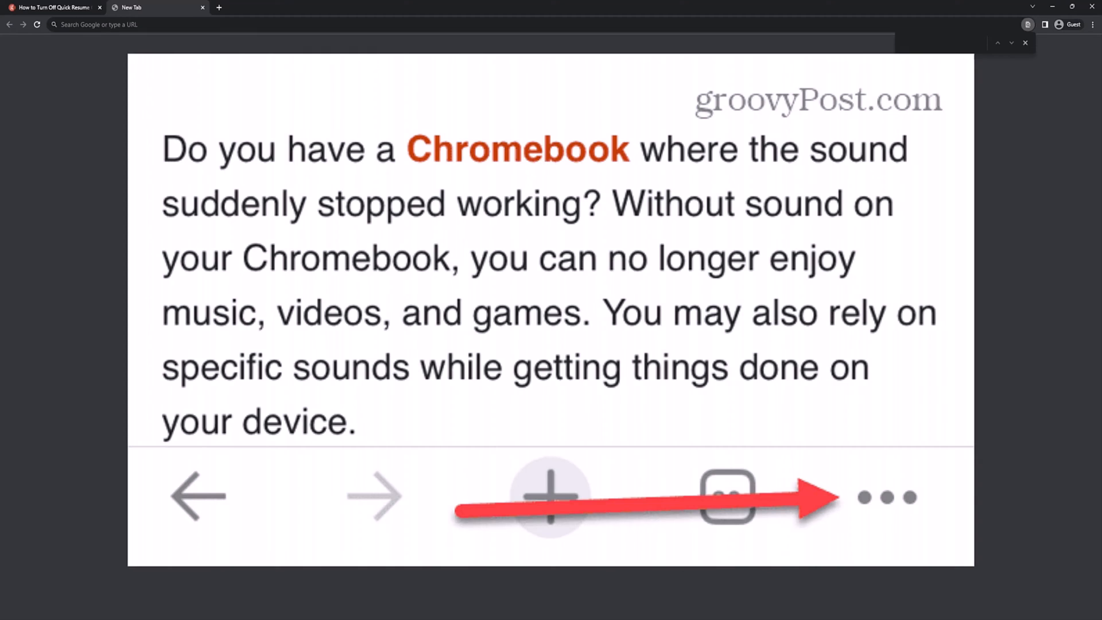
left_click(886, 495)
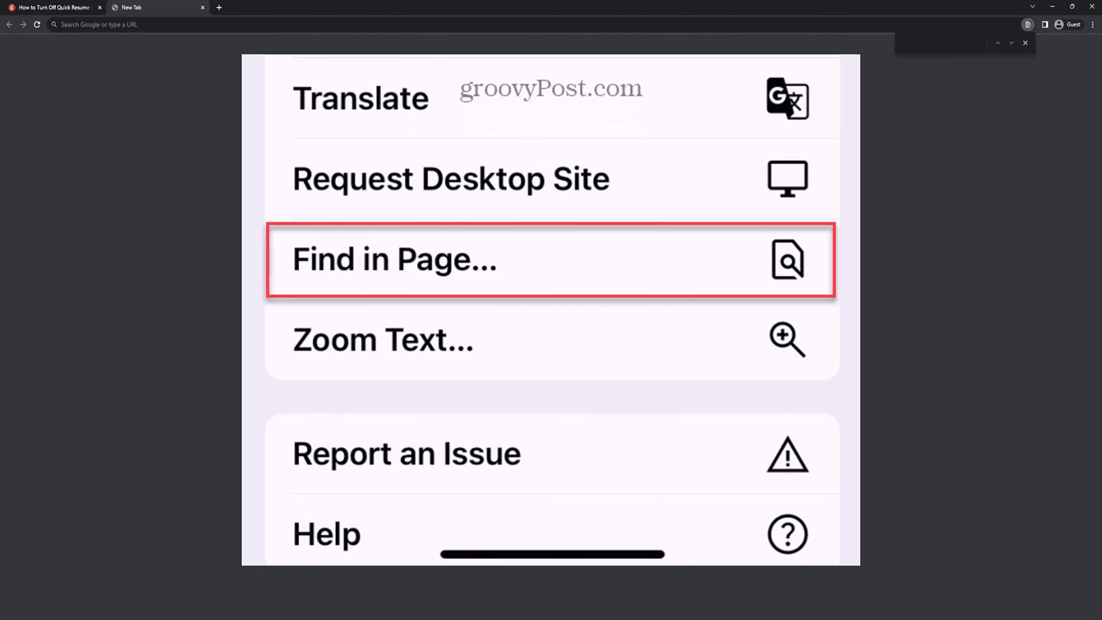